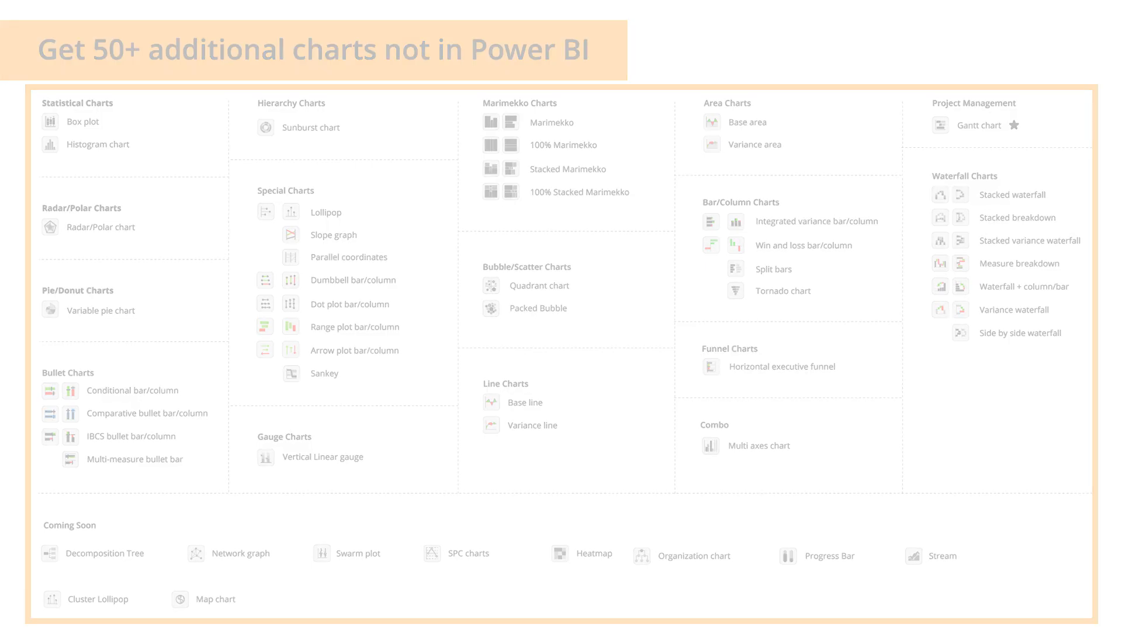
# Step: Advance the slideshow from the '50+ additional charts' slide to the automatic variance slide
pyautogui.click(978, 124)
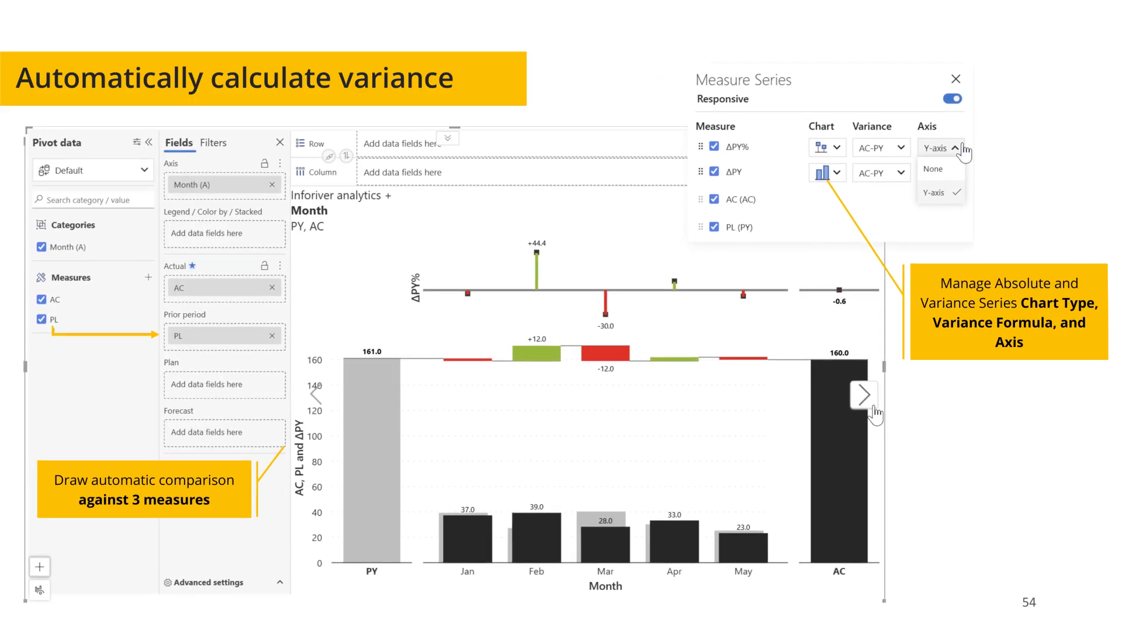
# Step: Advance from the 'Automatically calculate variance' slide to the storyboarding slide
pyautogui.press('Right')
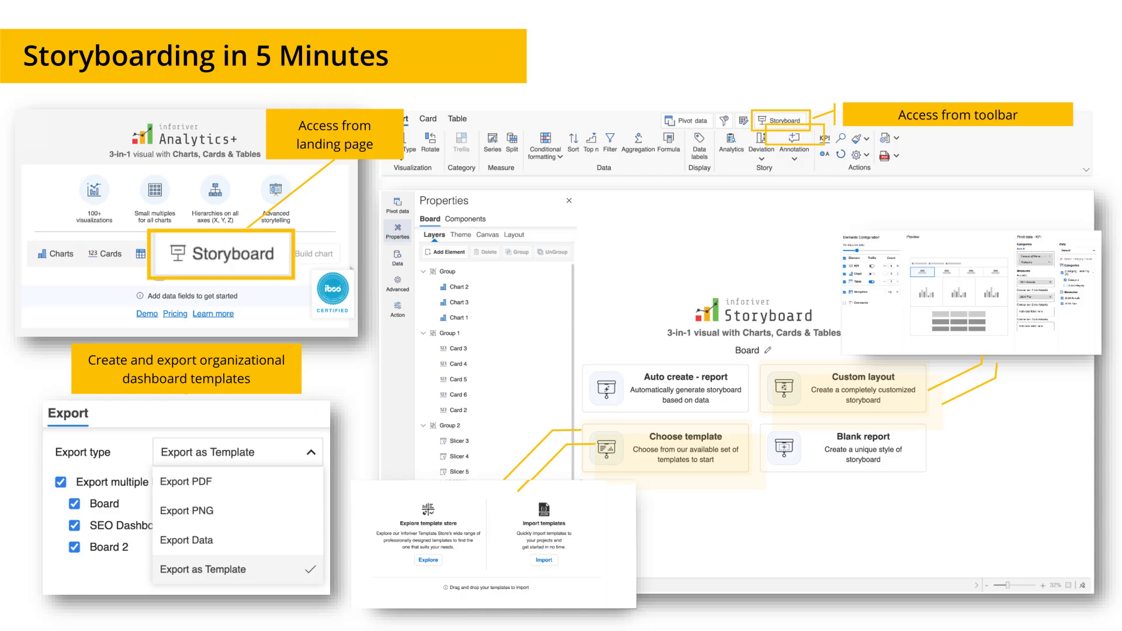
# Step: Advance to the '2024 Actuals by Month' bubble chart slide, then switch to Power BI Desktop
pyautogui.click(222, 253)
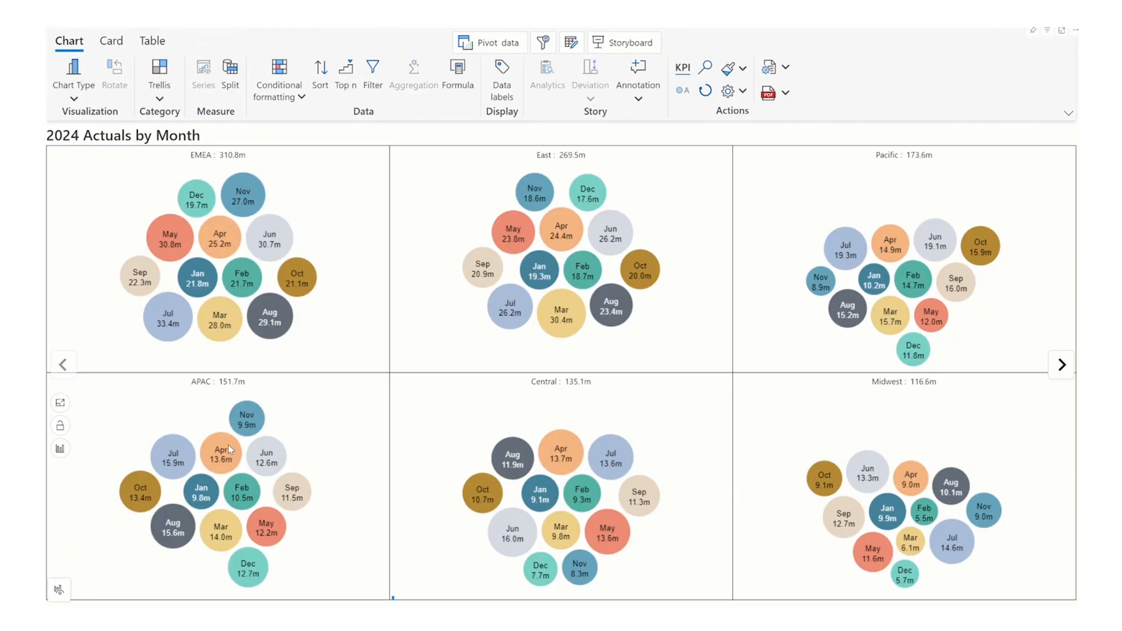
pyautogui.click(73, 68)
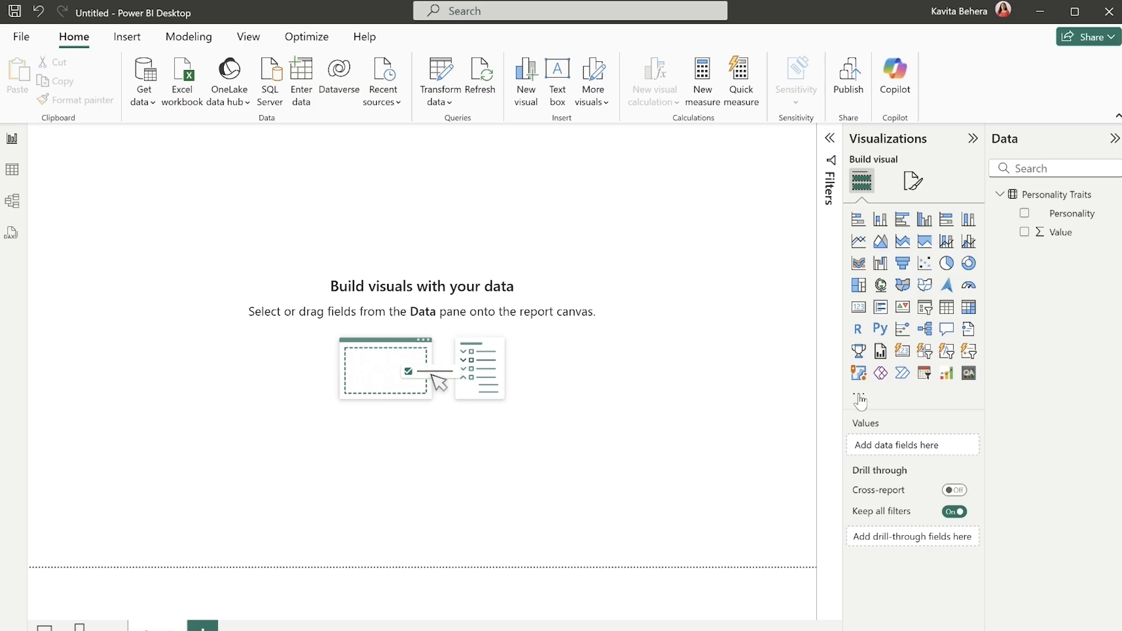
pyautogui.click(860, 399)
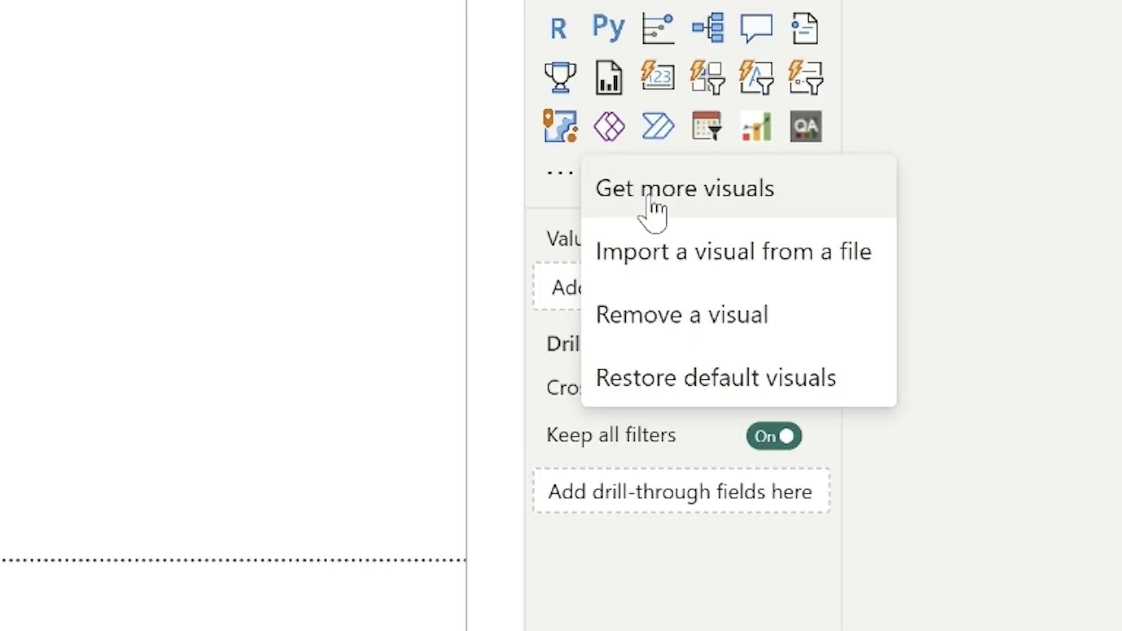
pyautogui.click(685, 188)
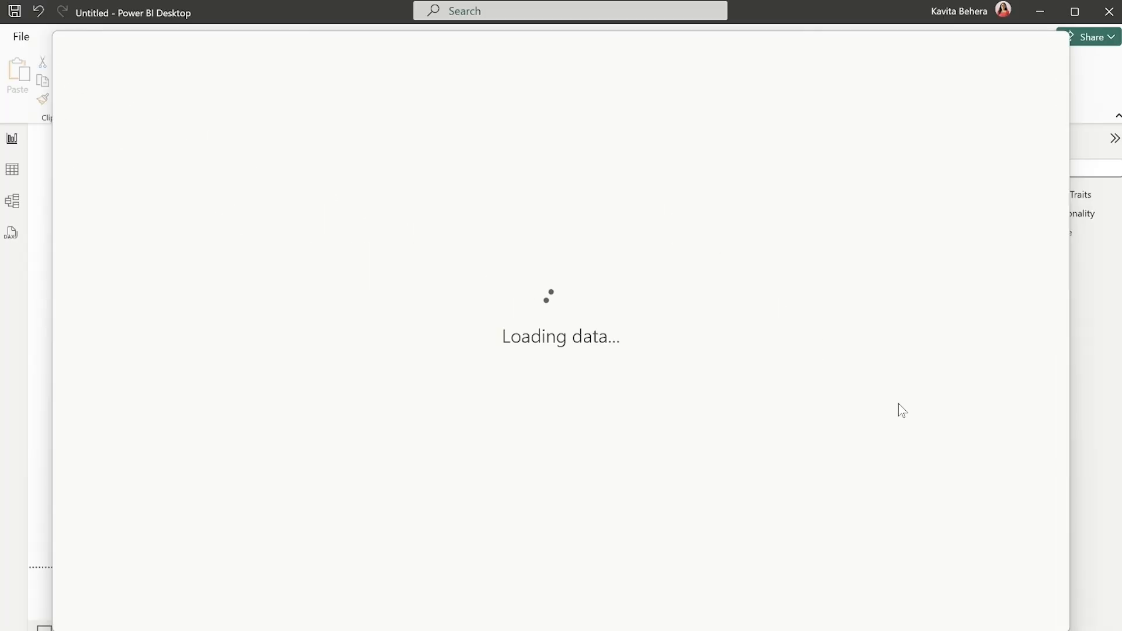
pyautogui.write('Inferiver')
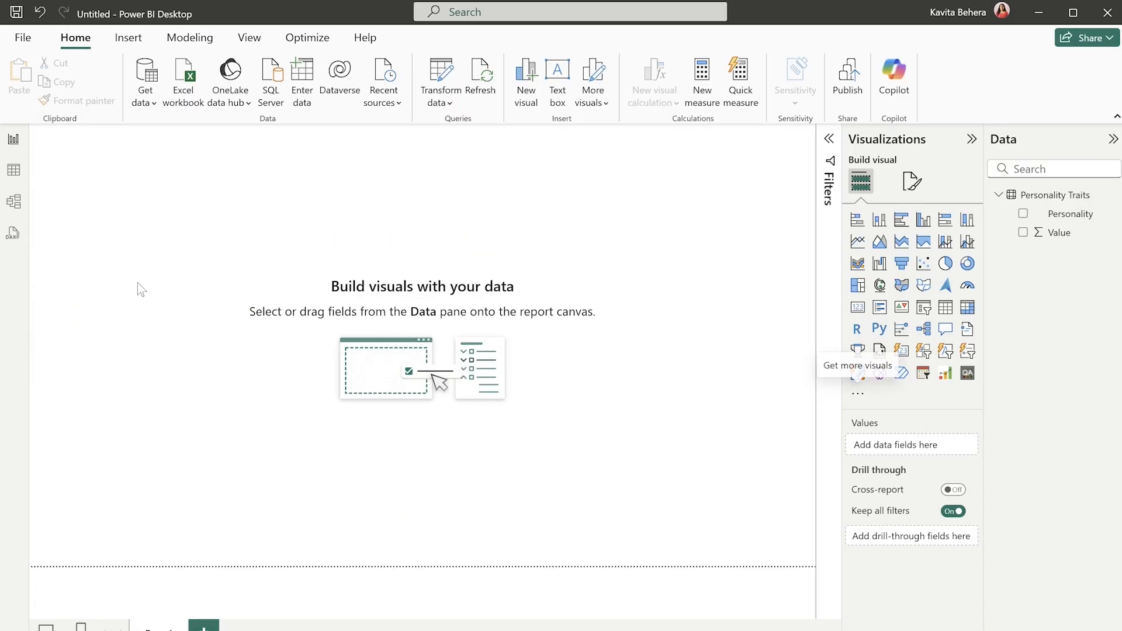
pyautogui.moveTo(598, 500)
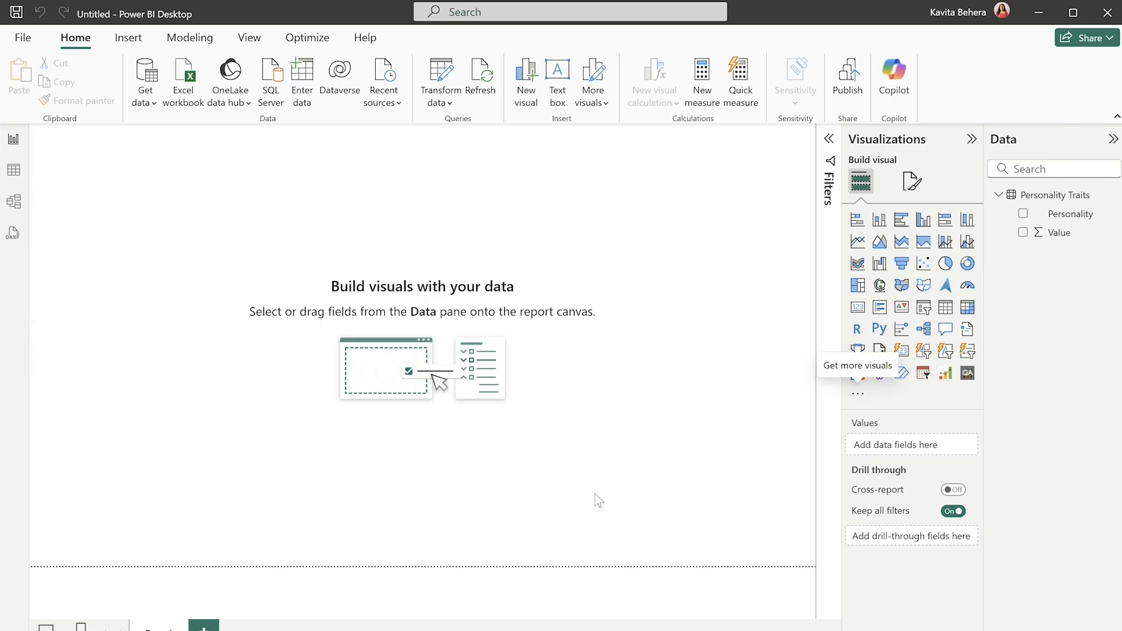